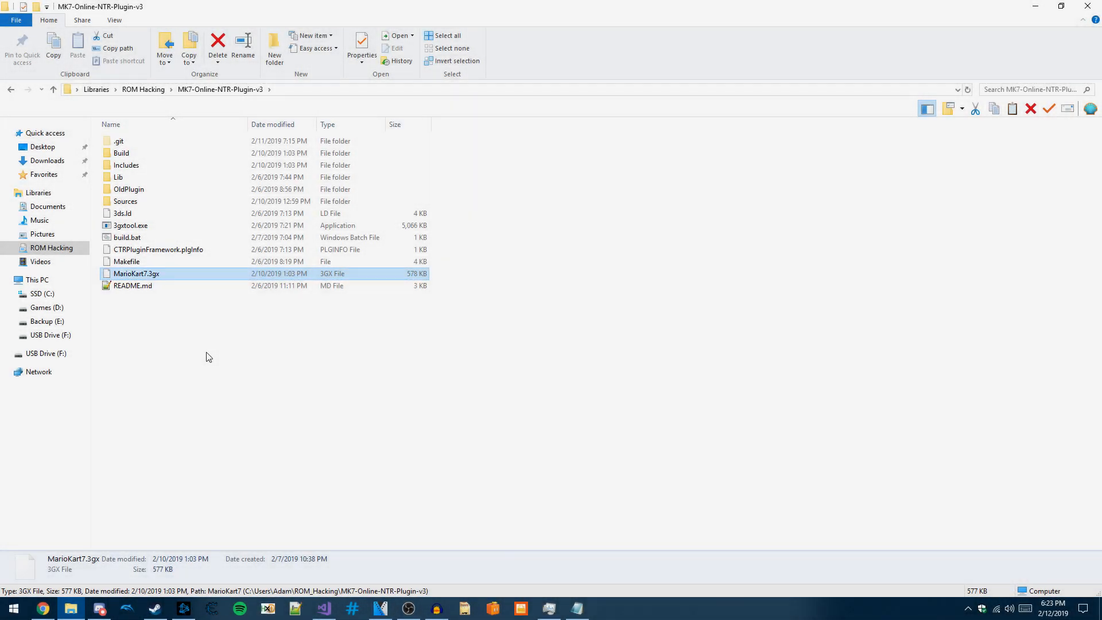
Leave the MK7 plugin project folder and go to the USB Drive (F:) root
left_click(205, 356)
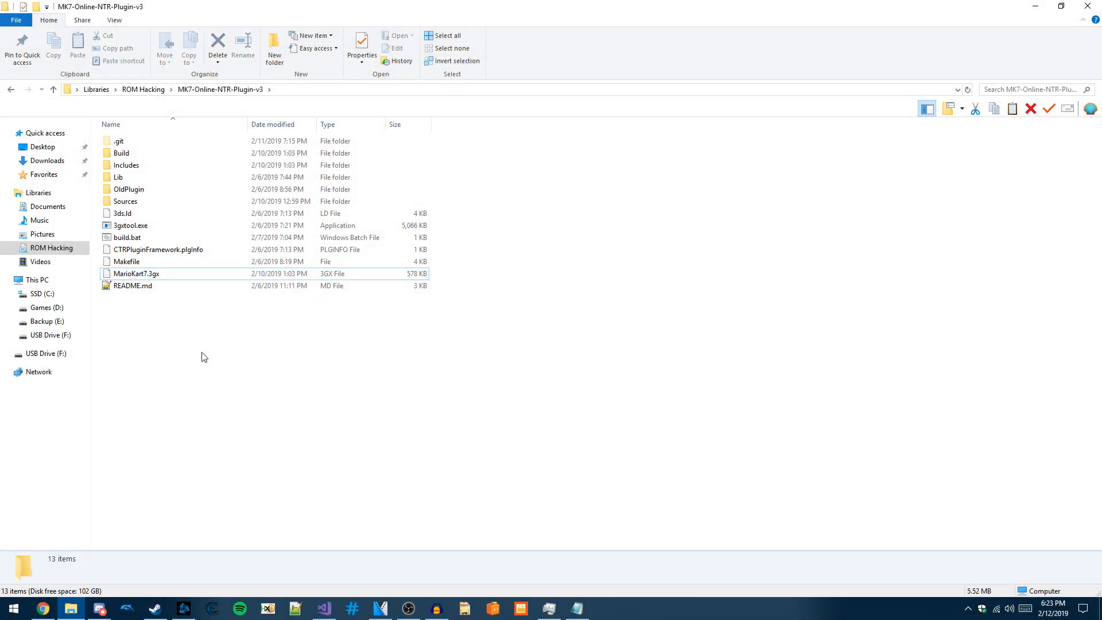
mouse_move(182, 365)
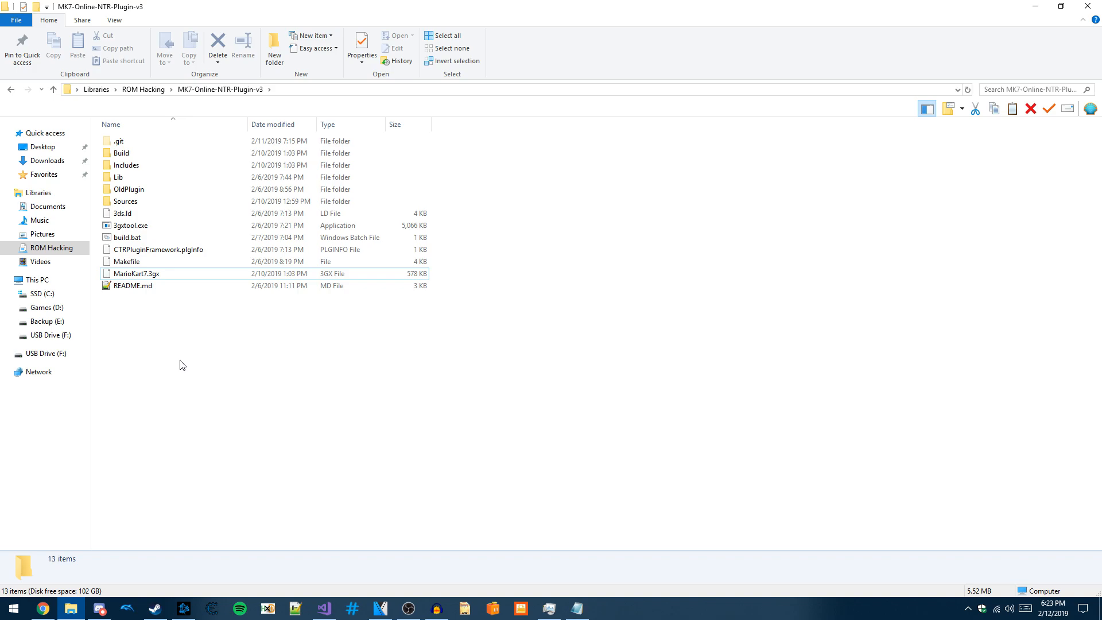
mouse_move(164, 378)
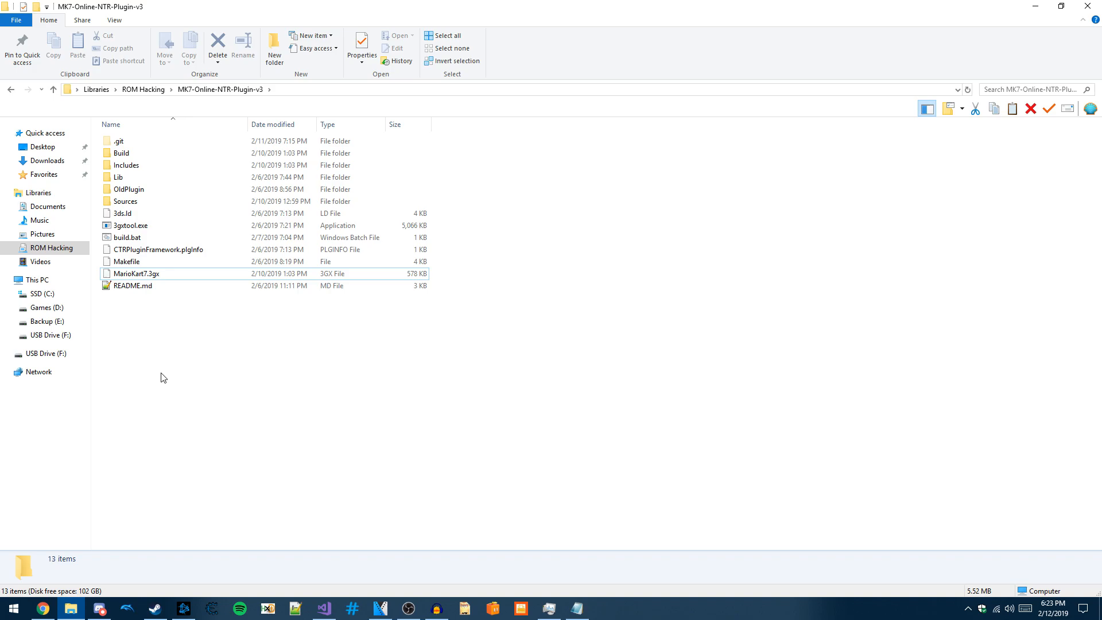
mouse_move(166, 298)
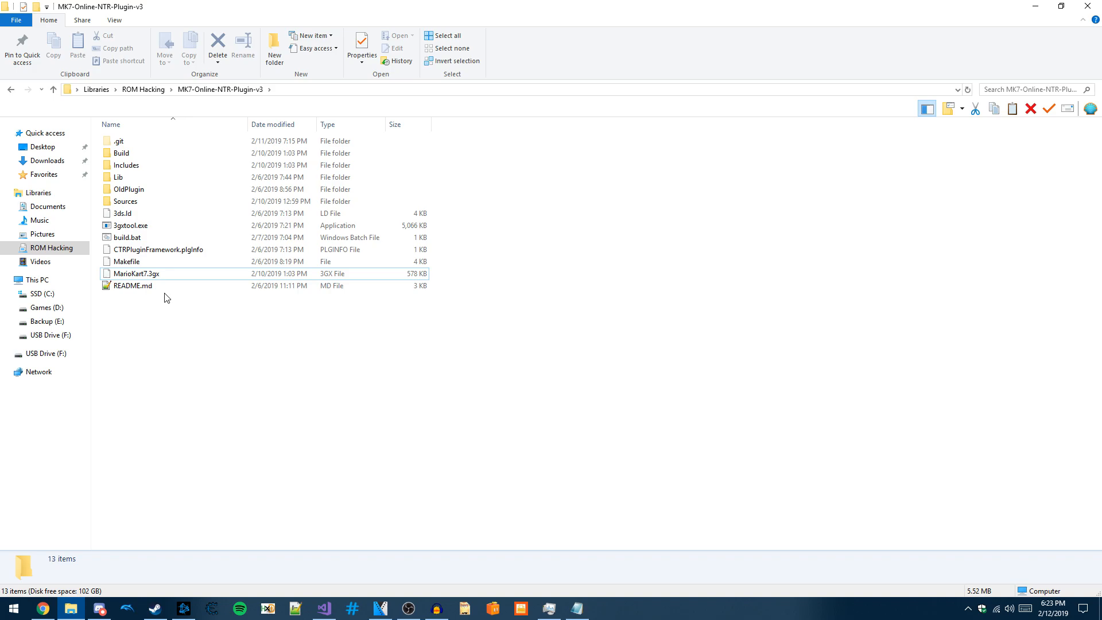
left_click(137, 273)
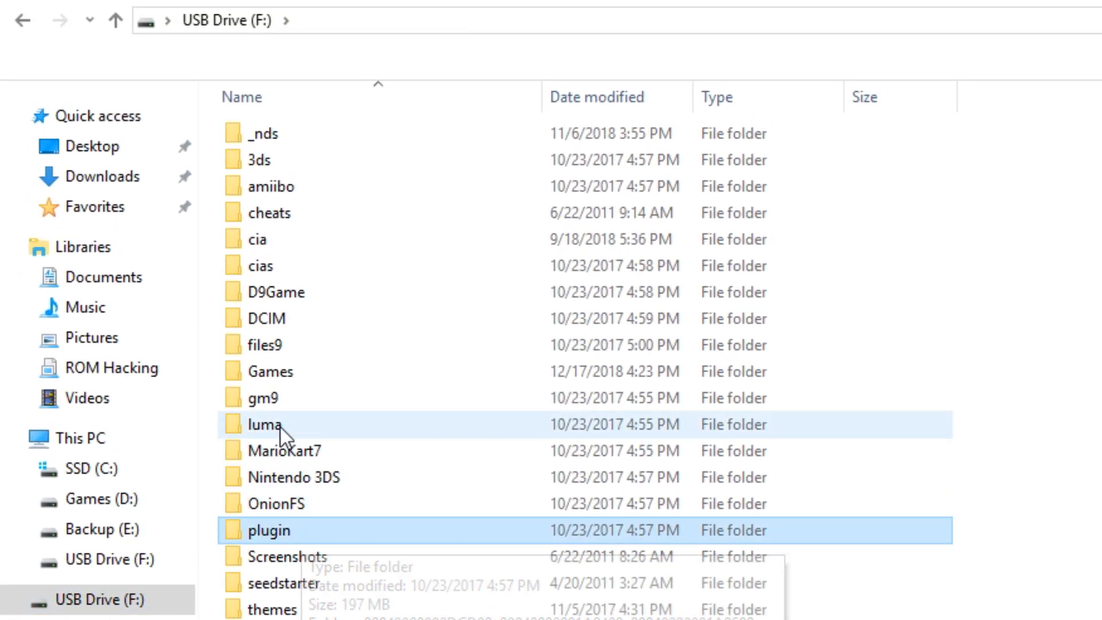
double_click(261, 424)
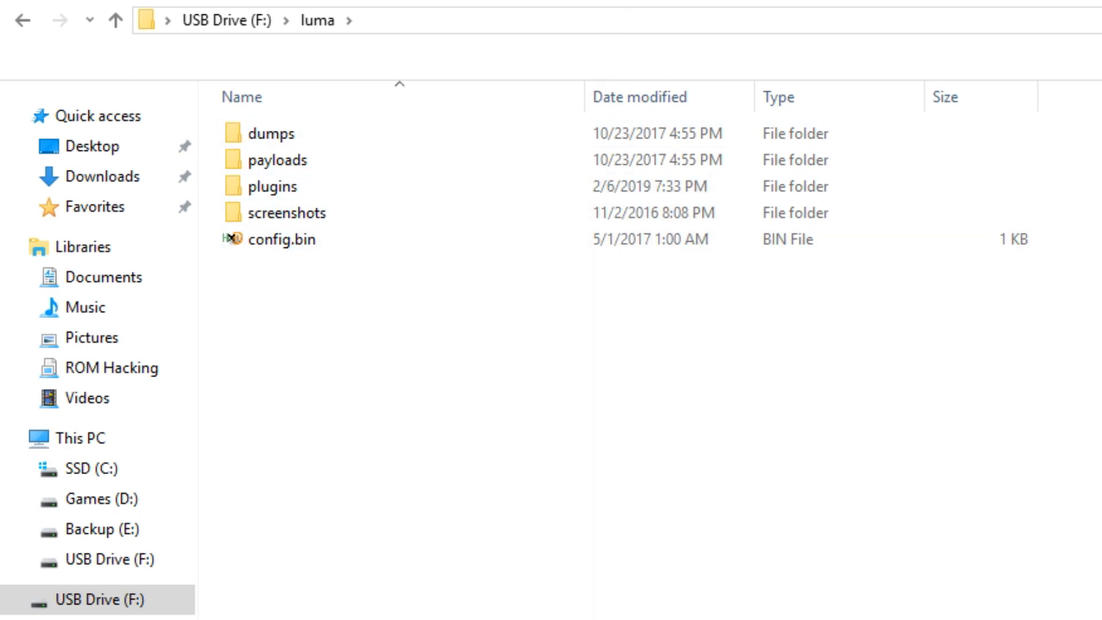
left_click(271, 186)
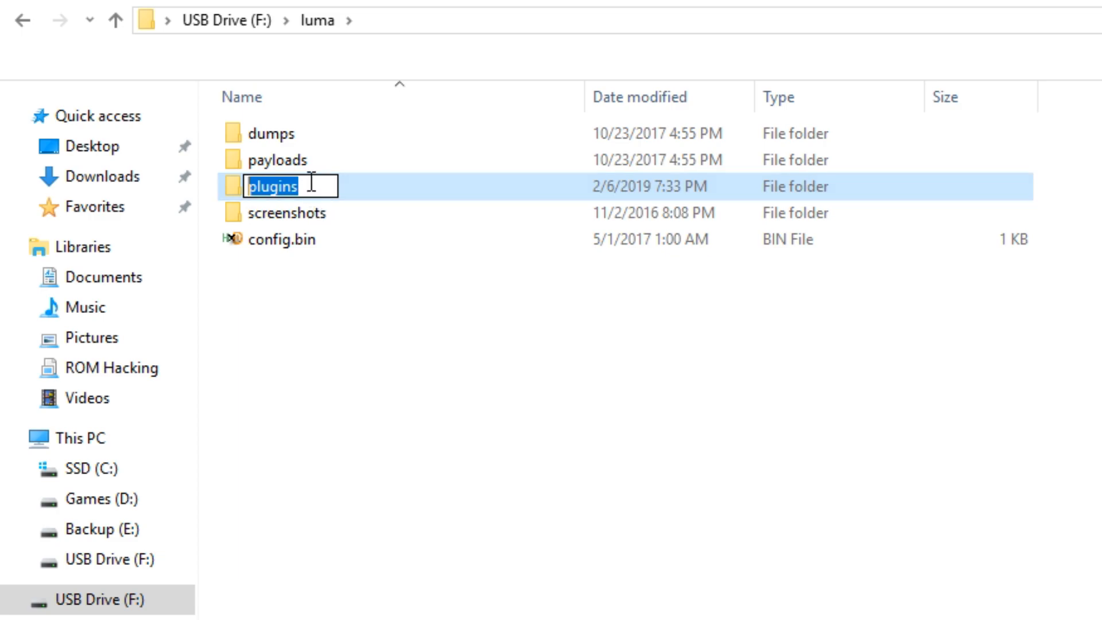
double_click(273, 186)
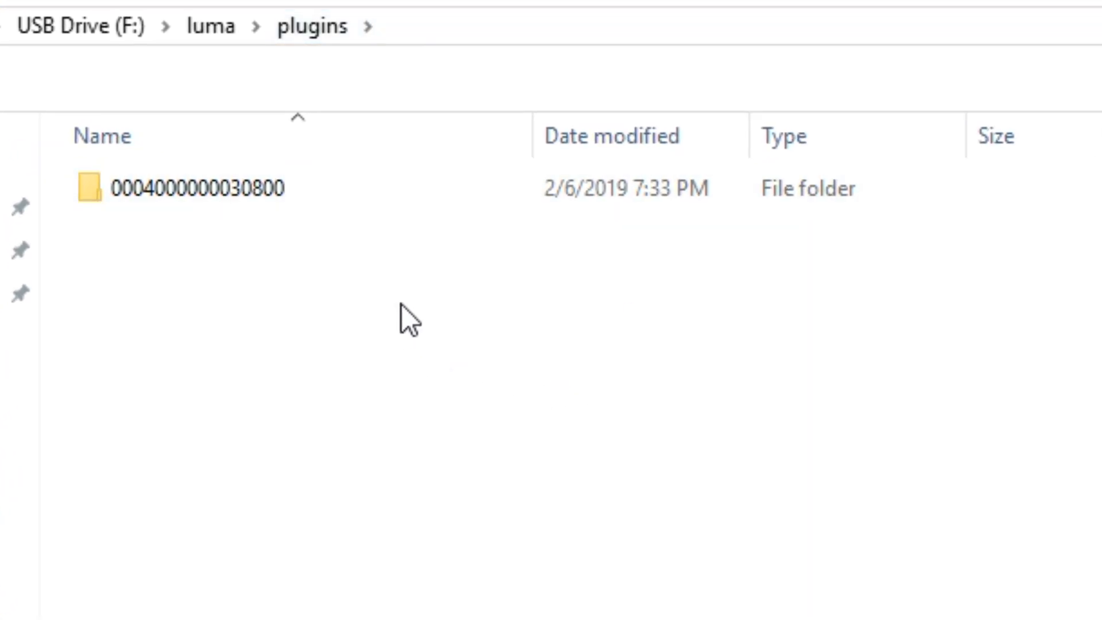
mouse_move(384, 377)
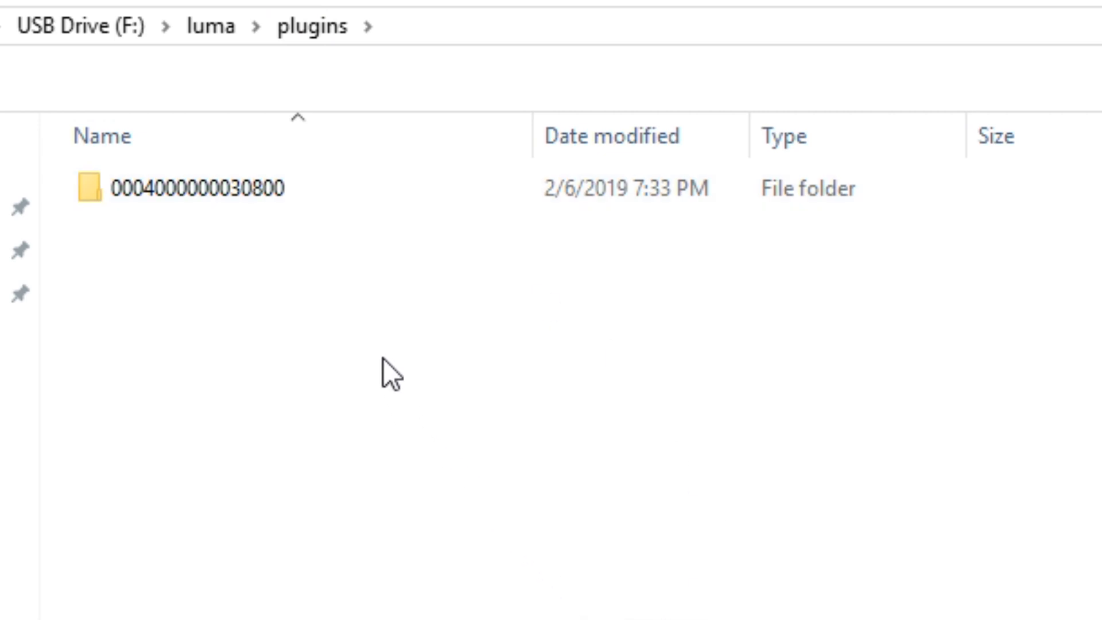
left_click(207, 197)
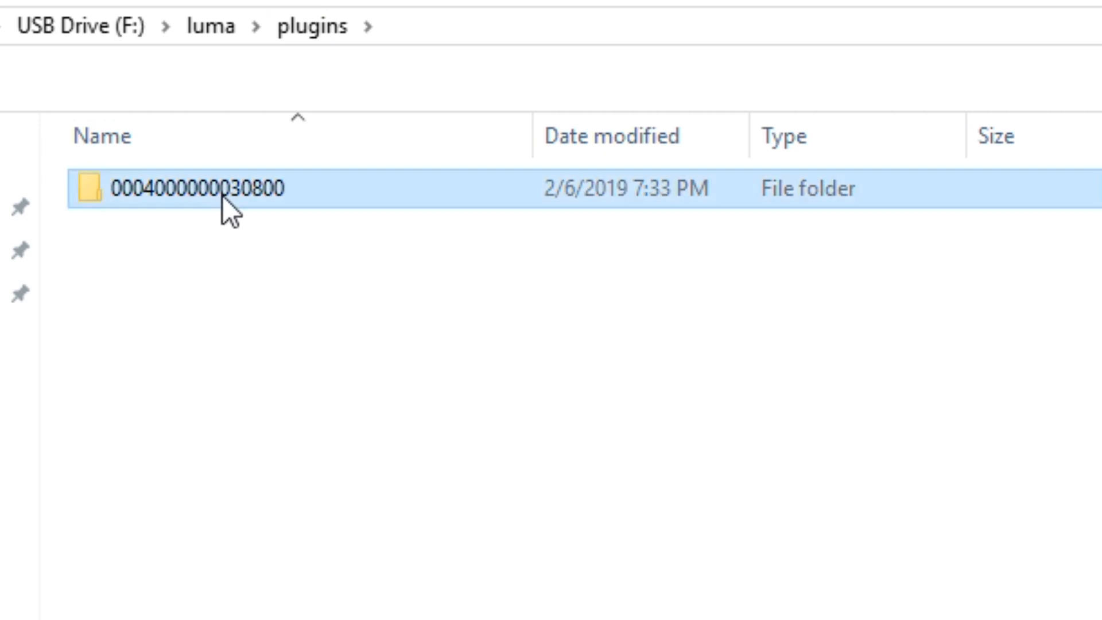
key("F2")
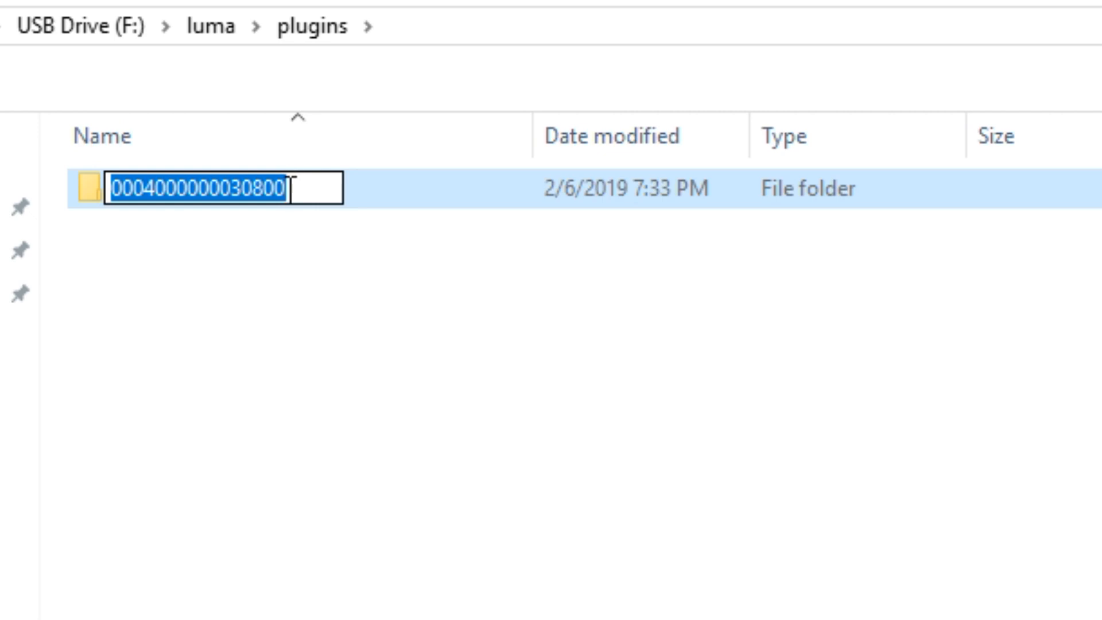
left_click(253, 202)
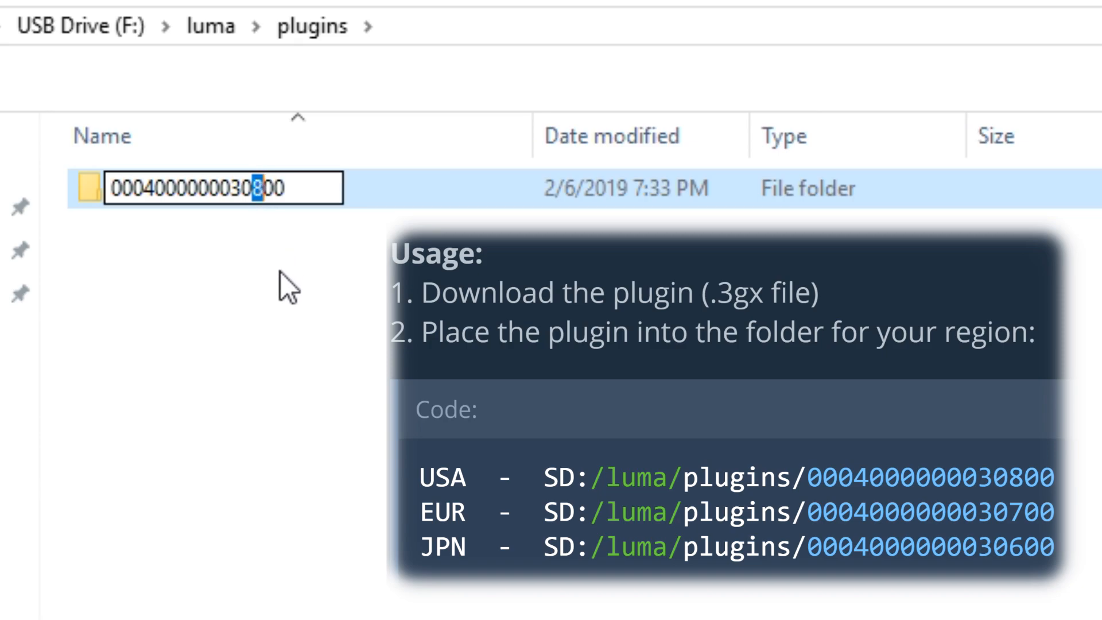
key("Enter")
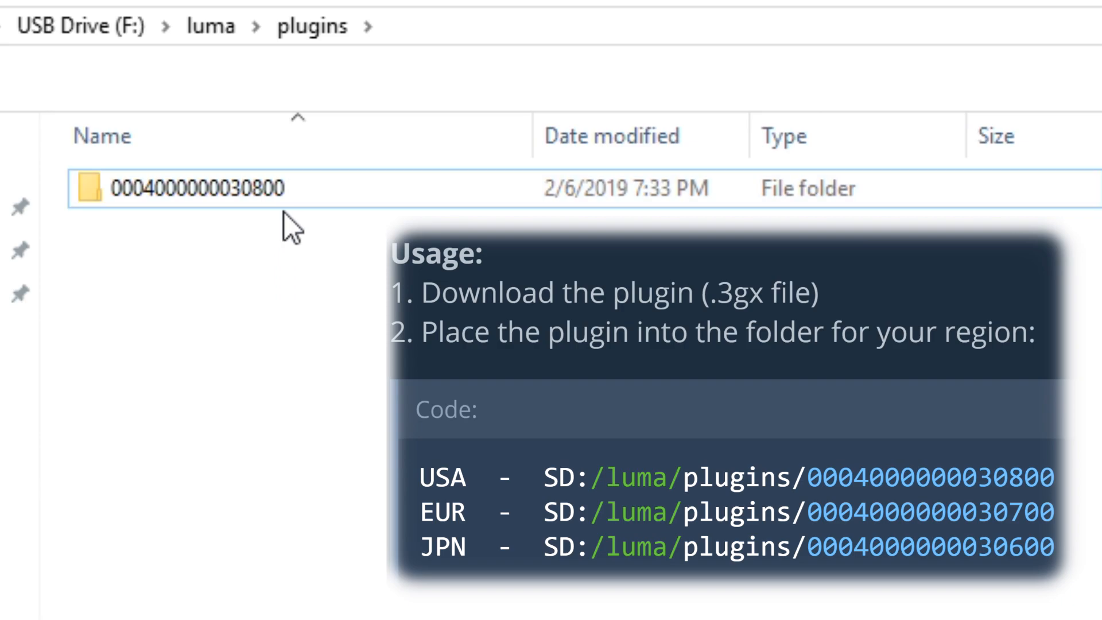
left_click(195, 190)
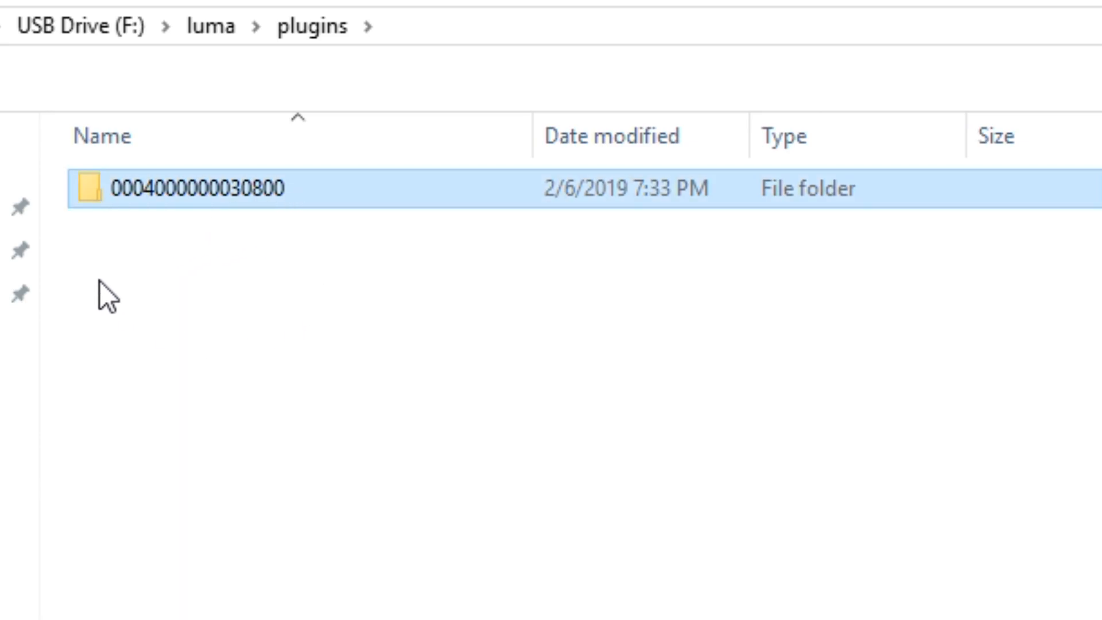
double_click(201, 190)
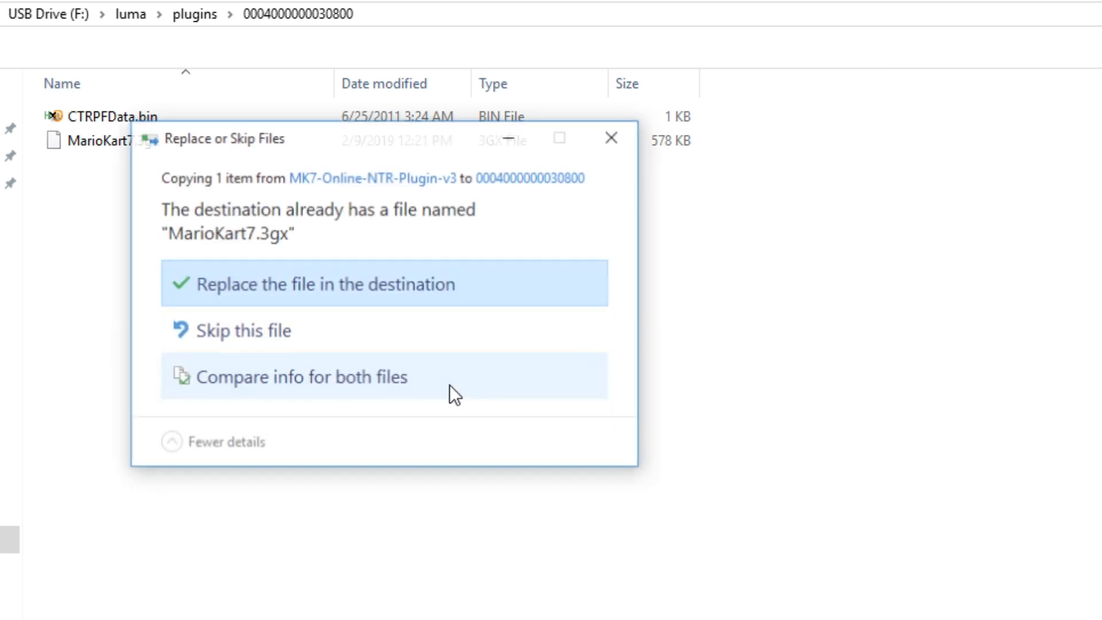
Replace the existing MarioKart7.3gx in the title-ID folder with the new copy
left_click(301, 284)
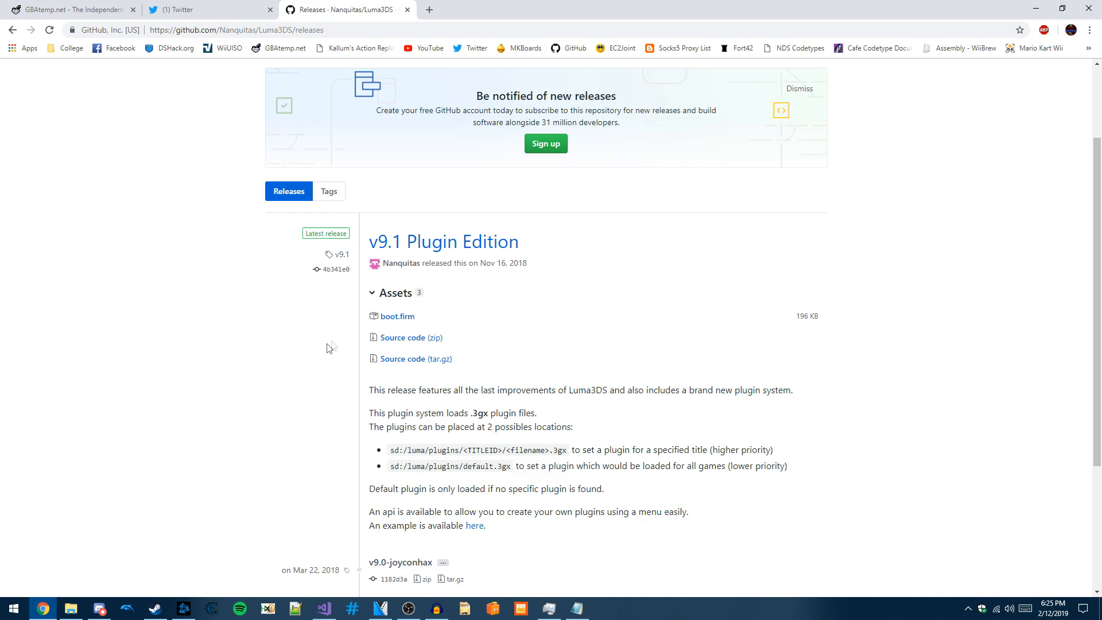
View the boot.firm asset on the Luma3DS v9.1 Plugin Edition GitHub release page
left_click(397, 316)
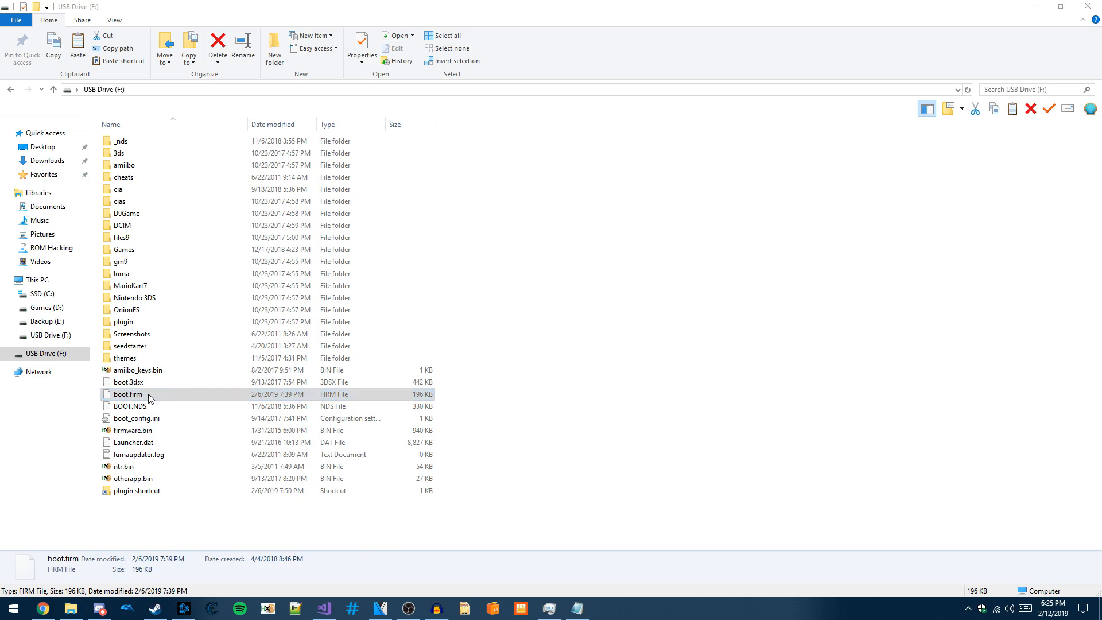
Confirm boot.firm sits at the F:\ root and bring up the USB drive's eject options
left_click(128, 394)
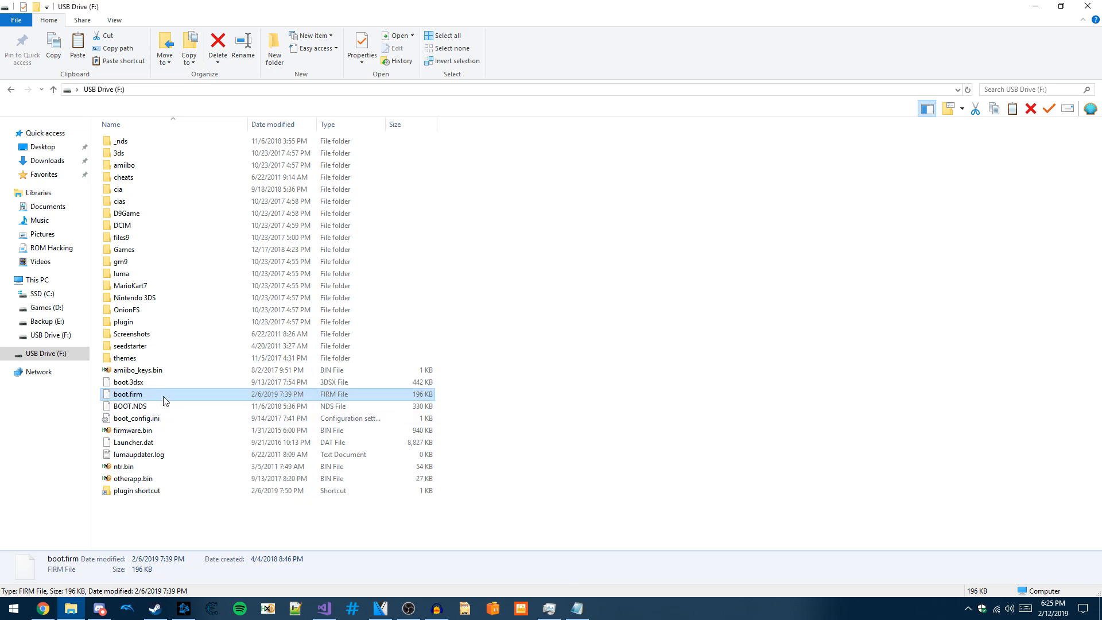
mouse_move(148, 395)
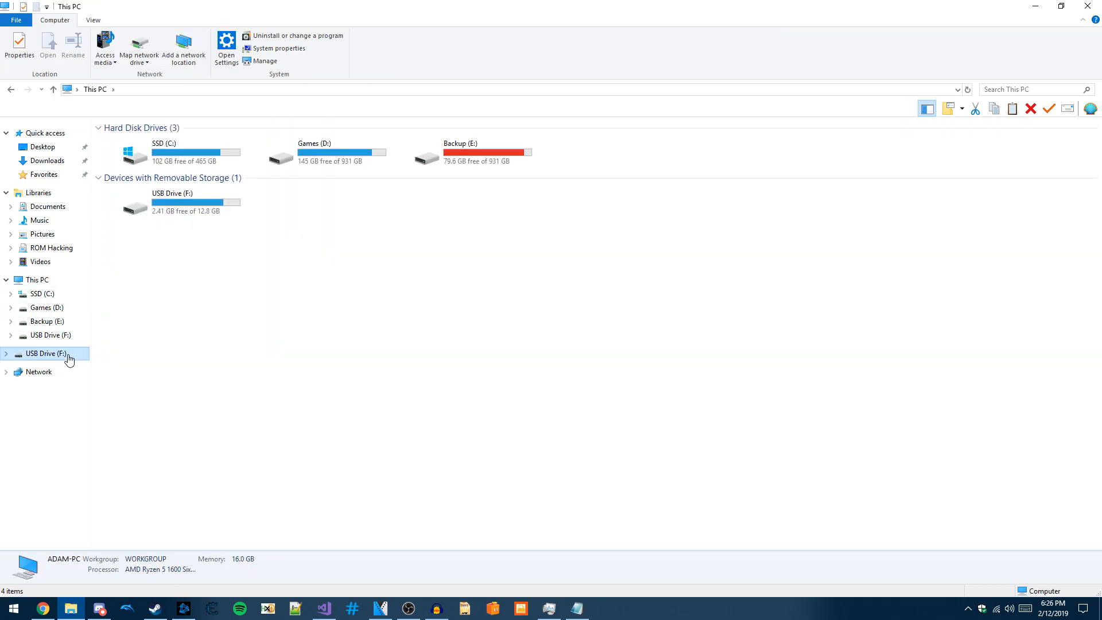
right_click(46, 353)
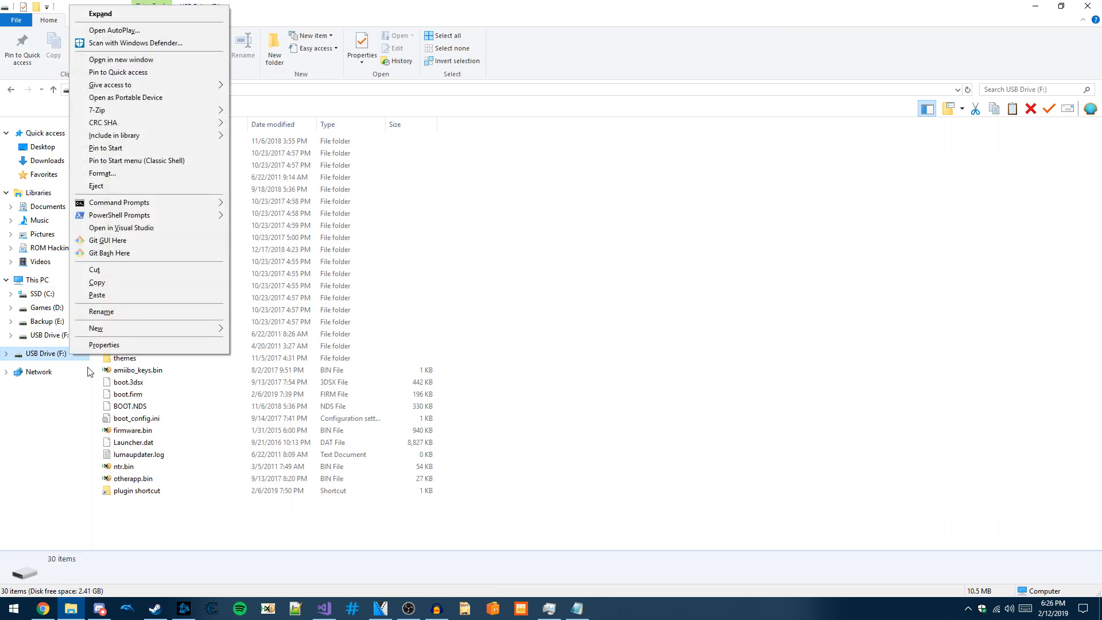
mouse_move(147, 185)
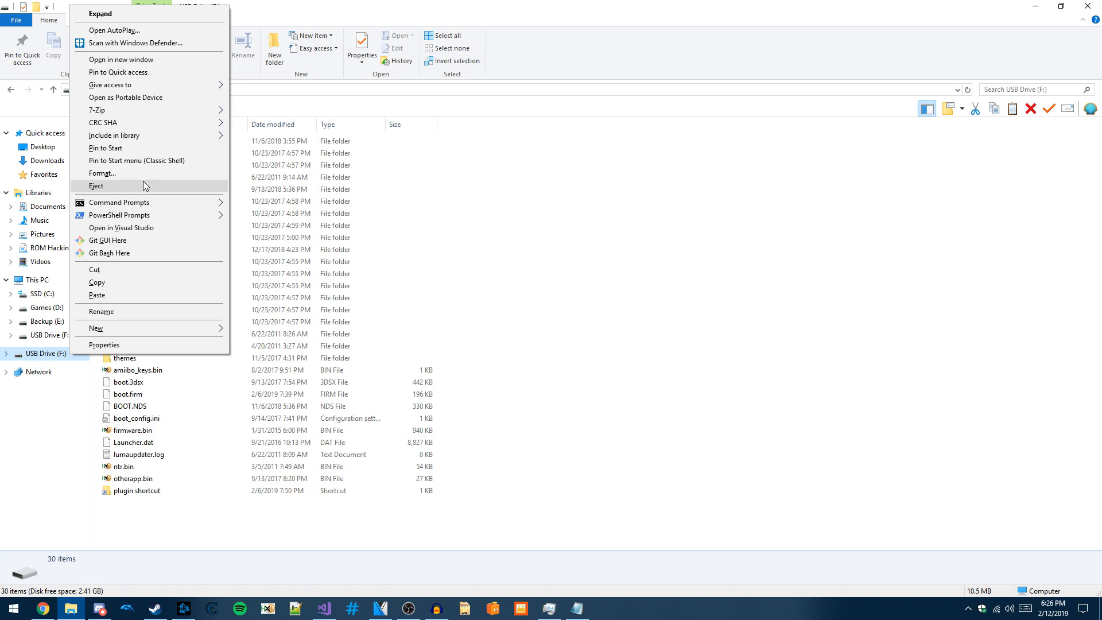